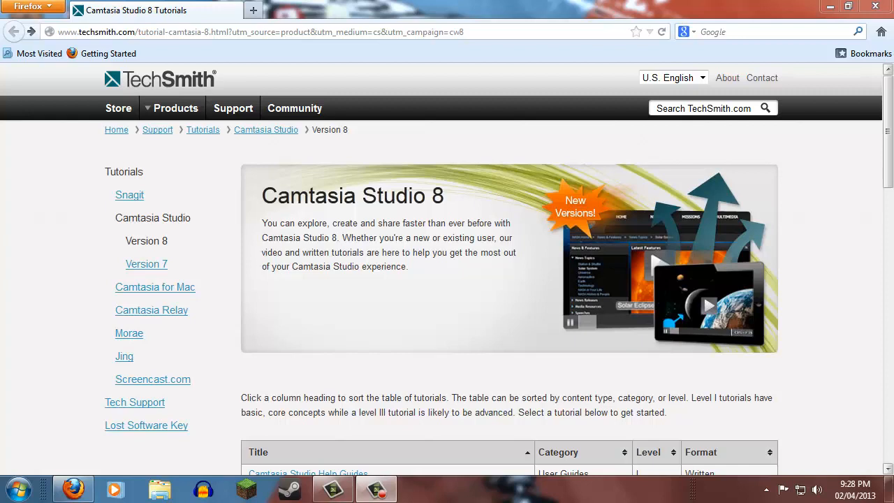
mouse_move(398, 188)
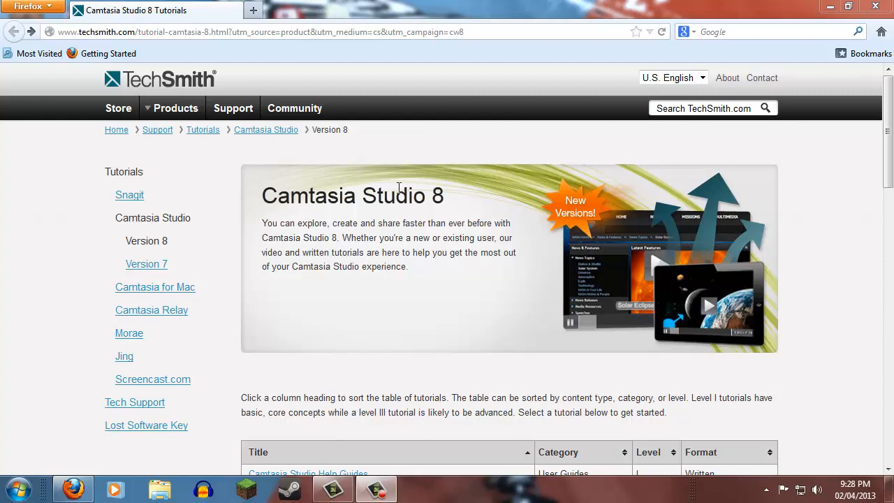
mouse_move(567, 337)
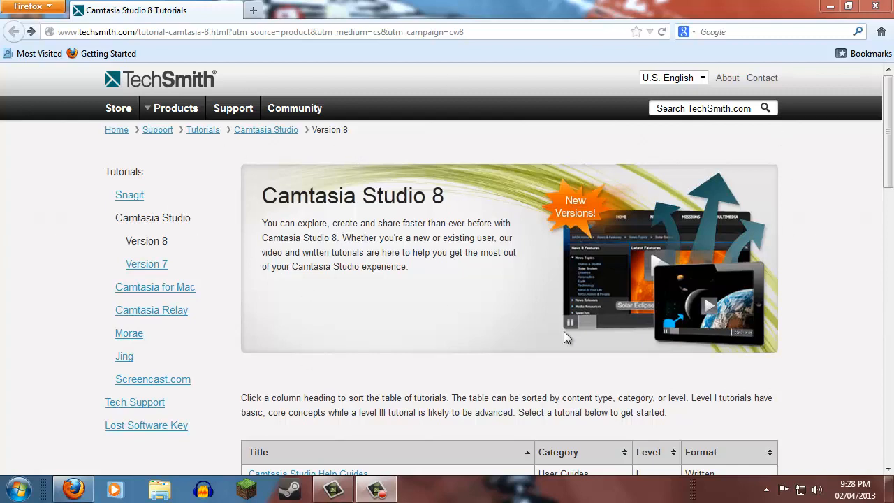
mouse_move(221, 407)
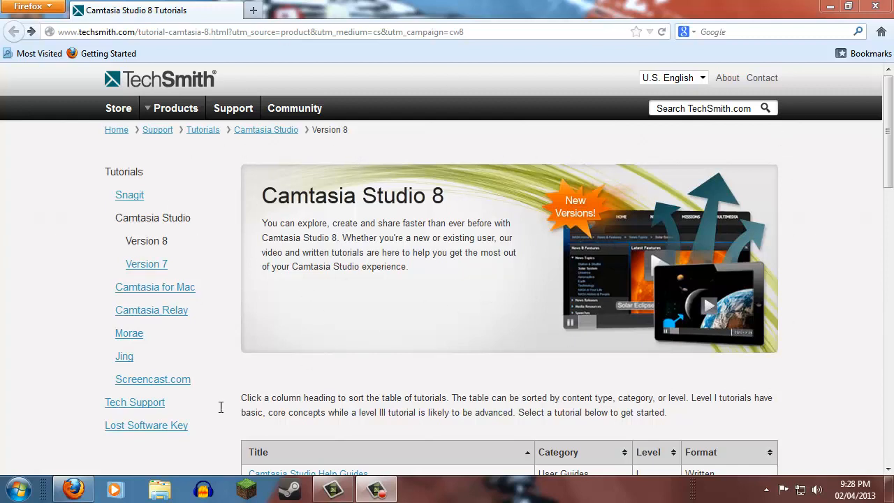
mouse_move(488, 264)
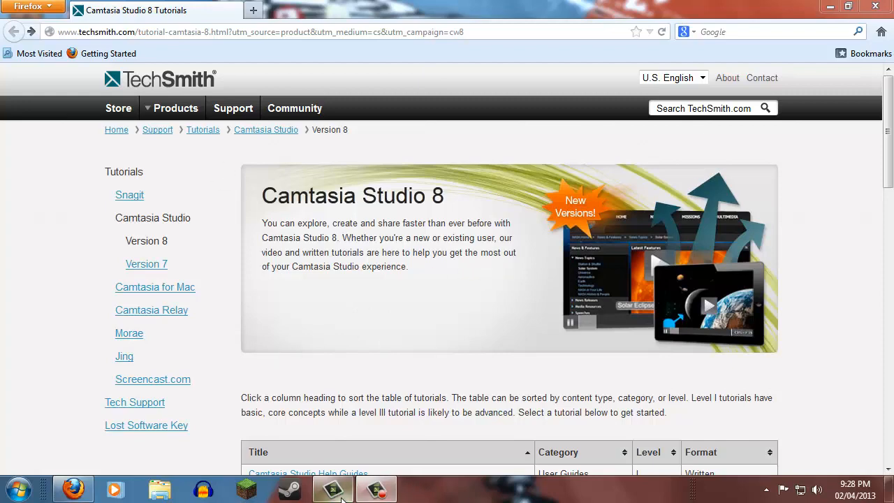
Switch to Camtasia and expand the Music - Sledge Hammer folder in the Library
left_click(333, 488)
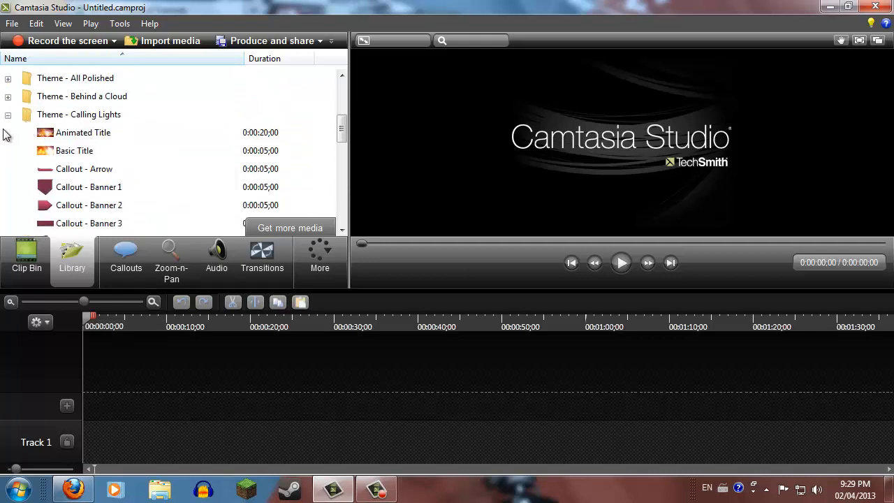
scroll("down", 3)
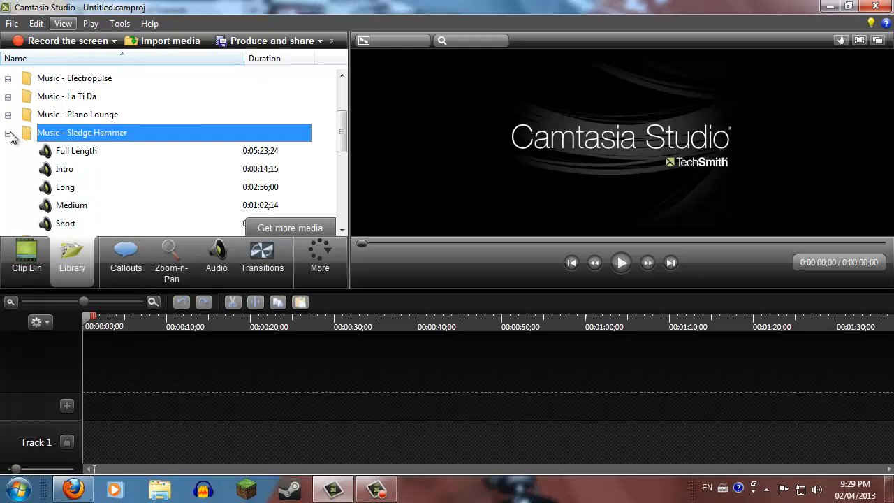
Select the Sledge Hammer Intro track and preview it through its 14-second end
left_click(8, 133)
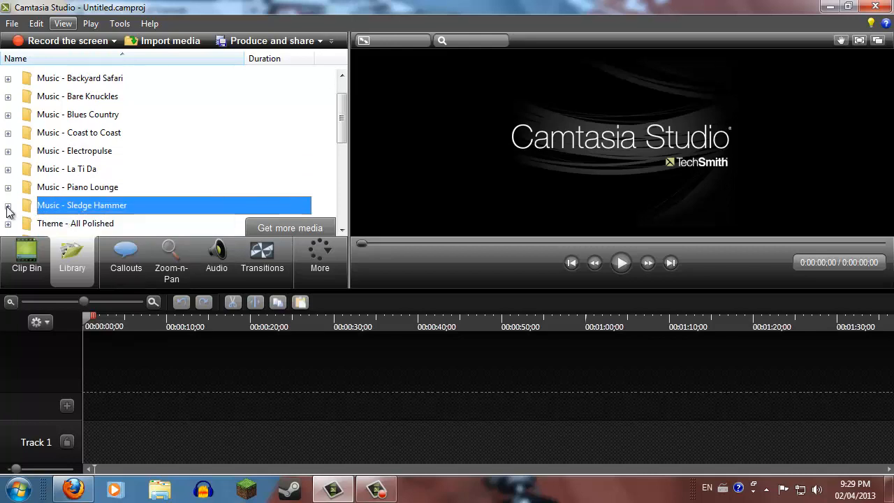
left_click(8, 205)
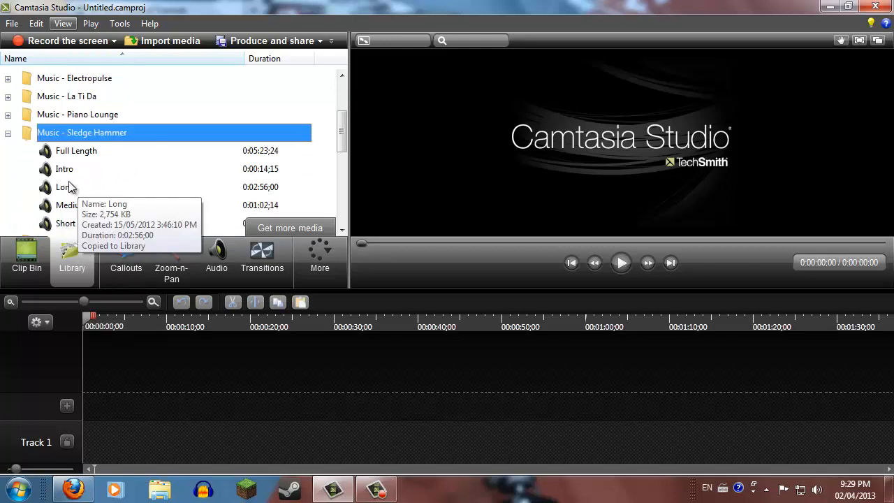
mouse_move(65, 169)
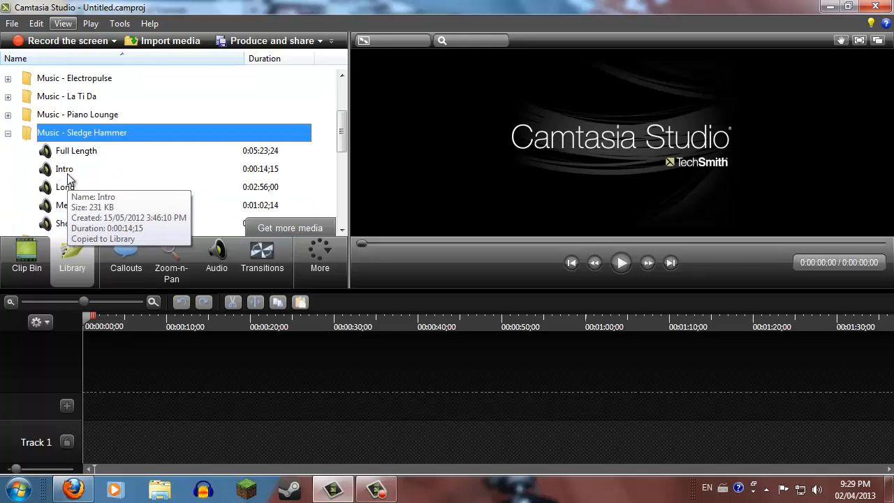
mouse_move(75, 175)
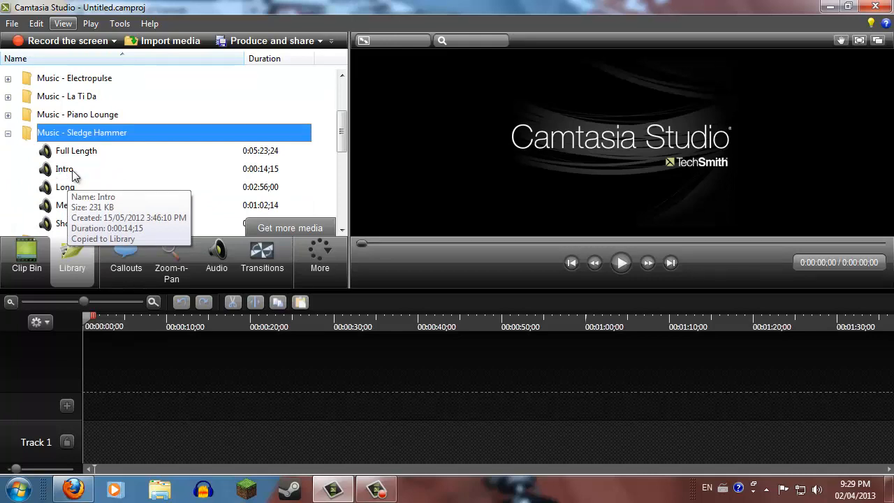
mouse_move(49, 170)
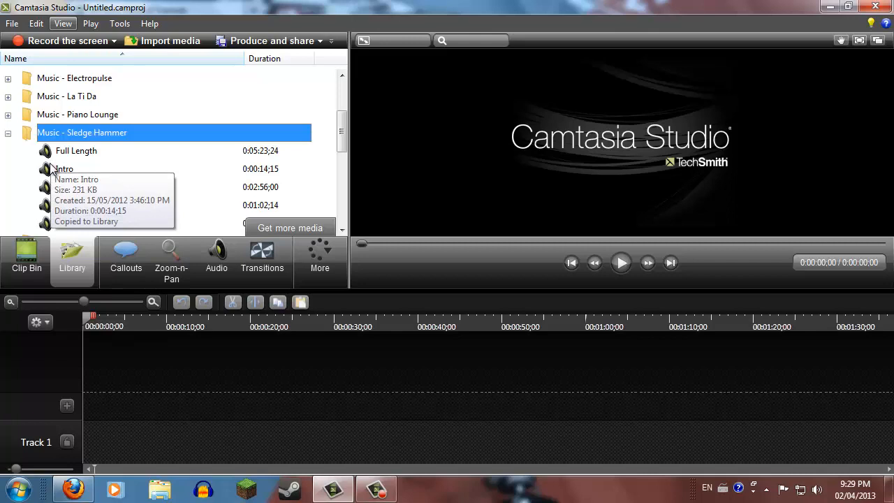
left_click(63, 168)
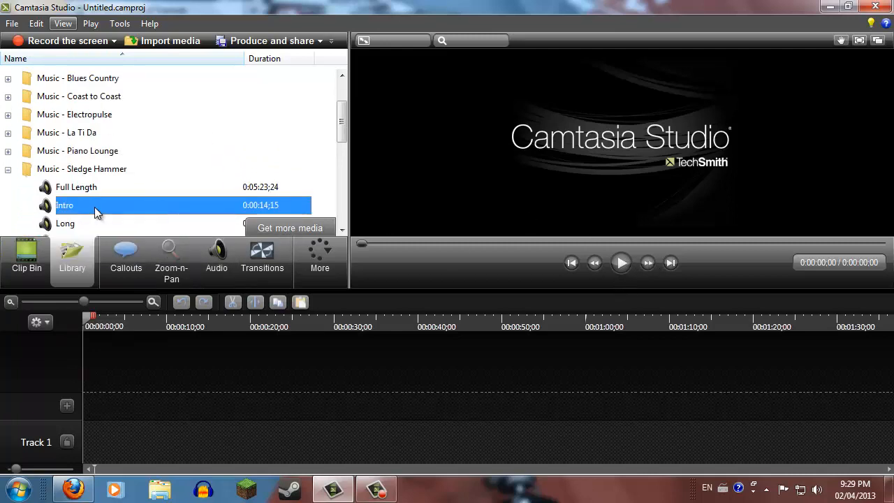
left_click(620, 262)
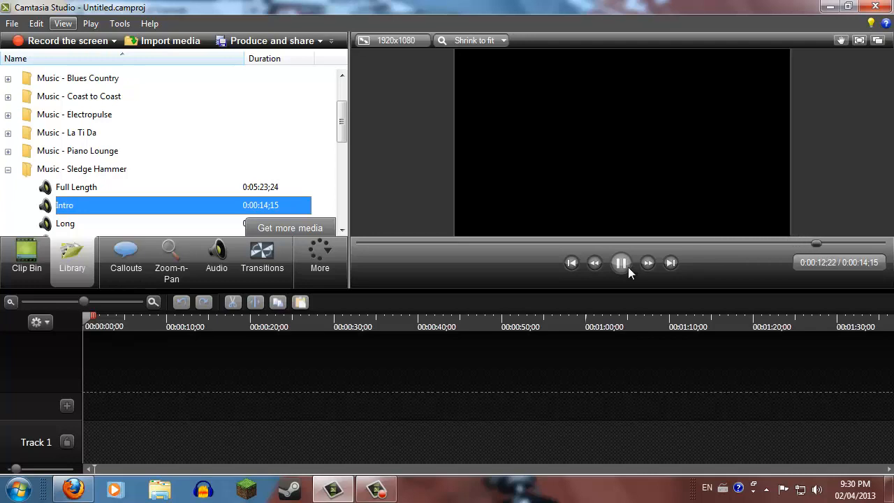
left_click(620, 262)
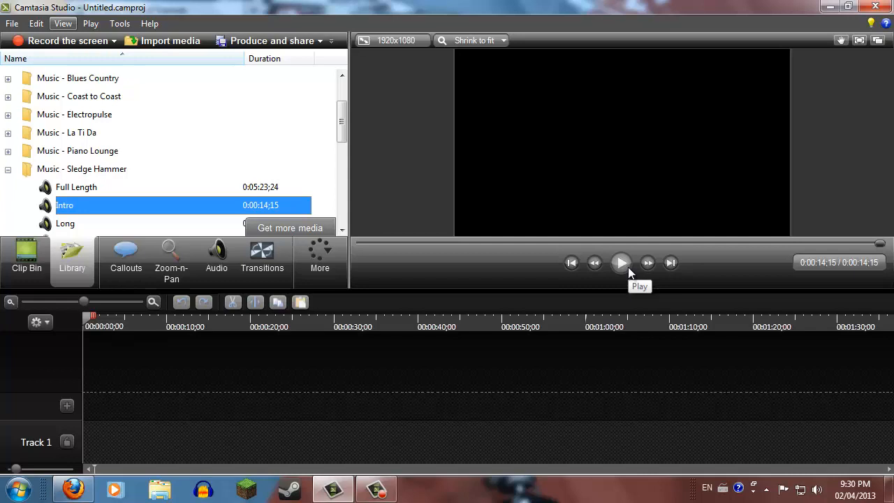
mouse_move(46, 204)
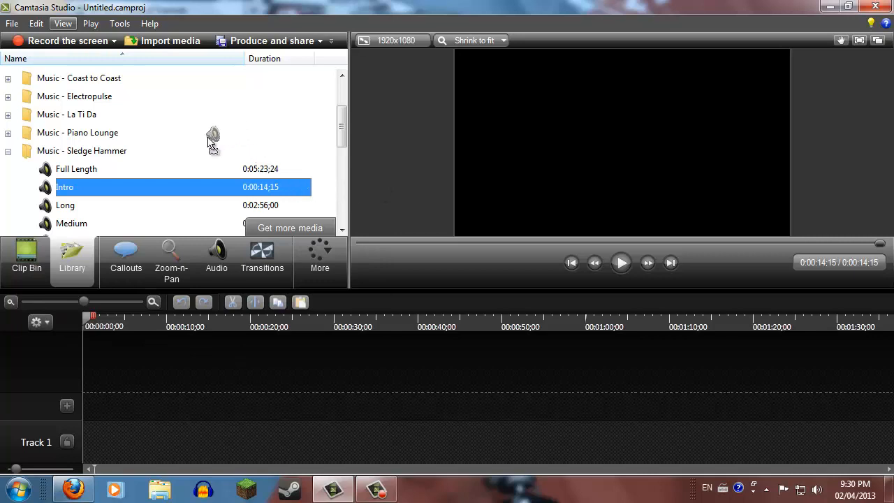
mouse_move(98, 442)
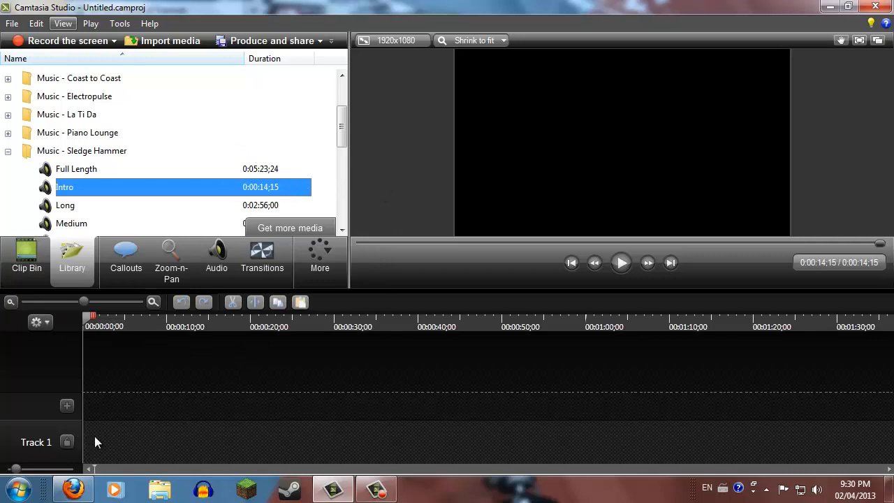
mouse_move(52, 199)
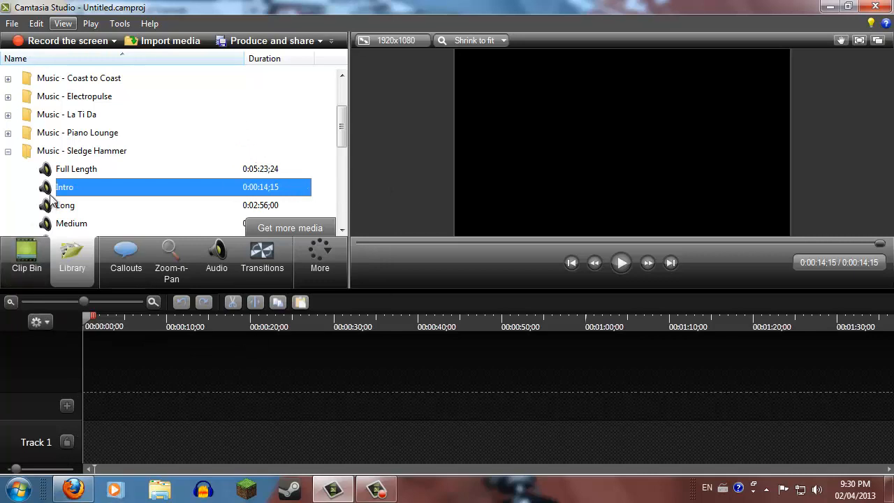
Place the Intro clip at the timeline start, with tracks named Music and Video
left_click_drag(64, 187, 154, 398)
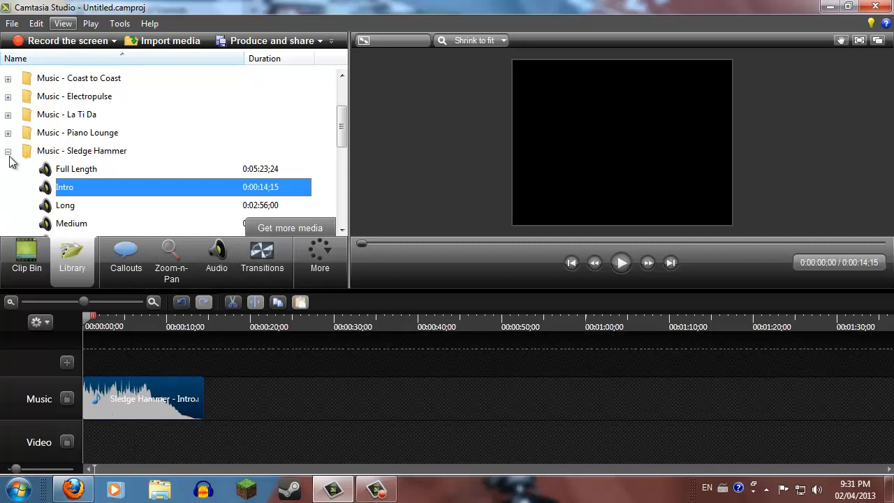
Browse the theme folders and preview the Main Event theme's 20-second Animated Title
left_click(7, 151)
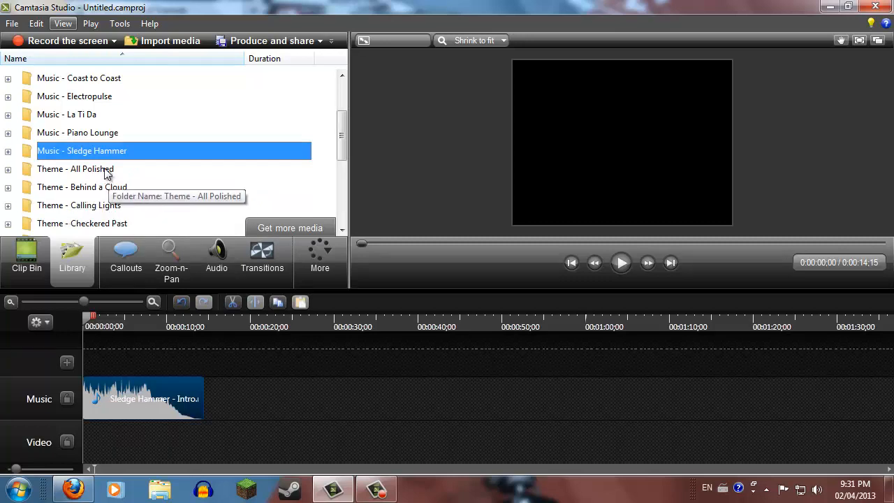
double_click(74, 169)
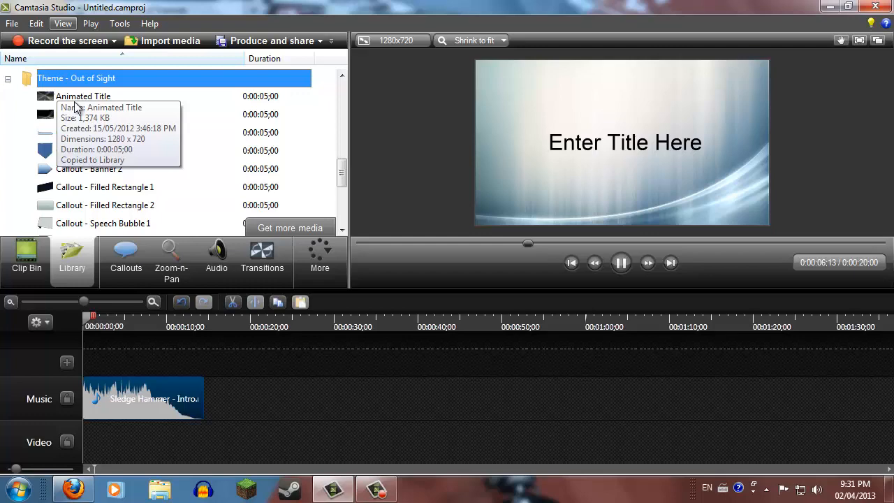
left_click(83, 95)
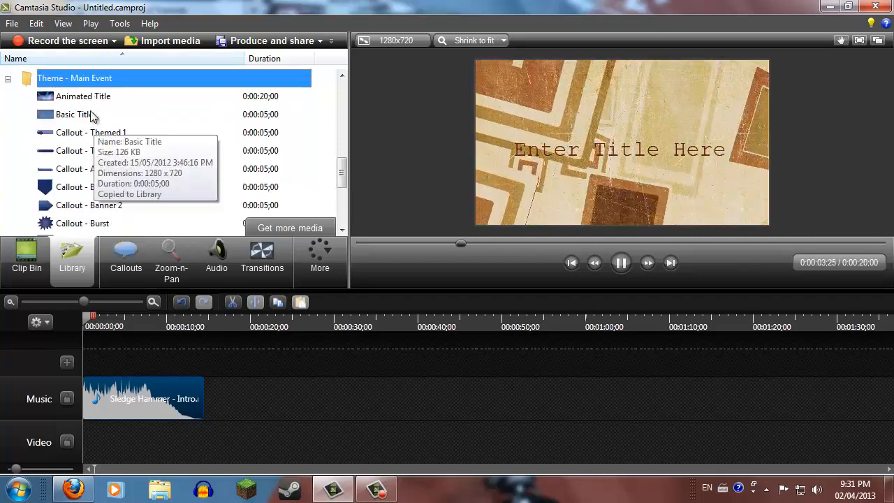
left_click(83, 96)
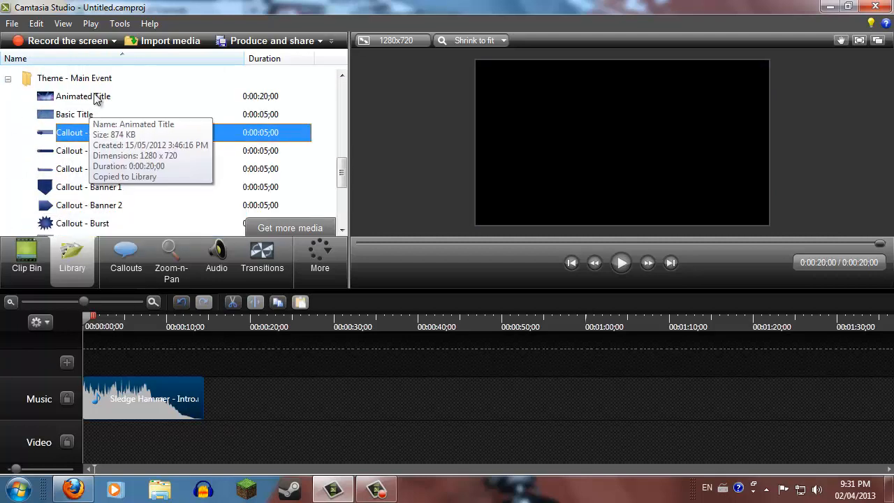
Put the Main Event Animated Title on the Video track at 1280x720 YouTube dimensions
left_click(83, 96)
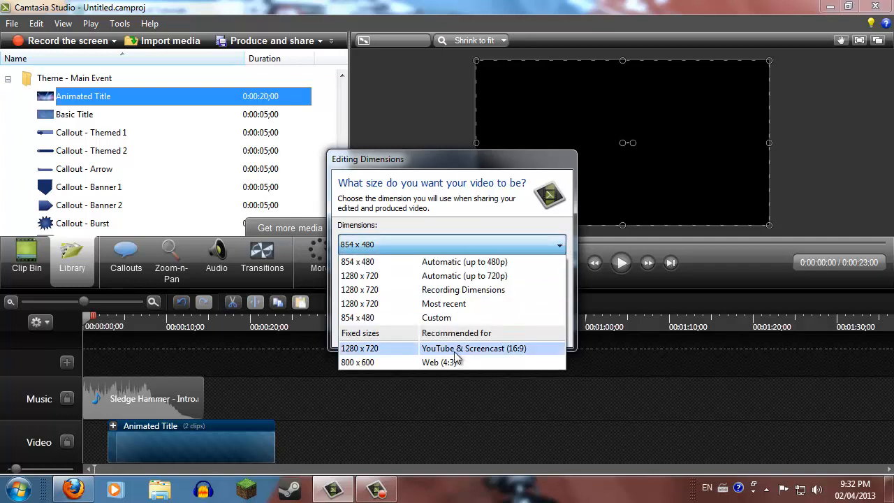
mouse_move(453, 362)
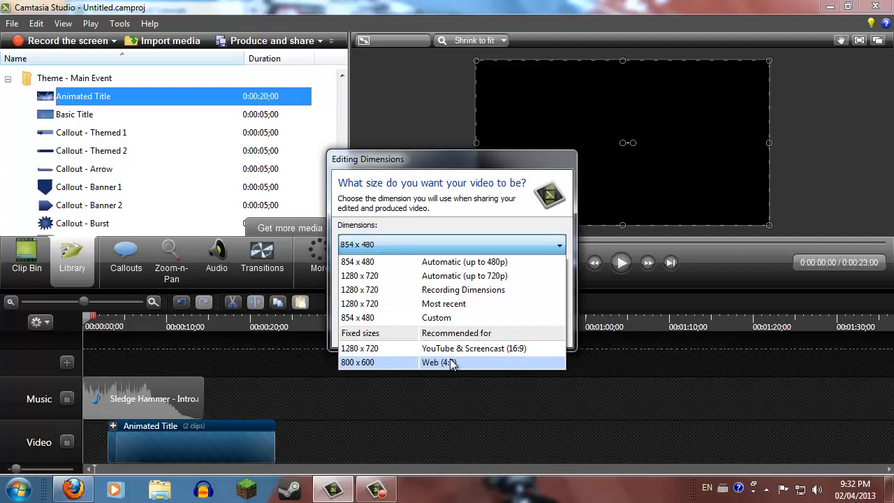
left_click(358, 275)
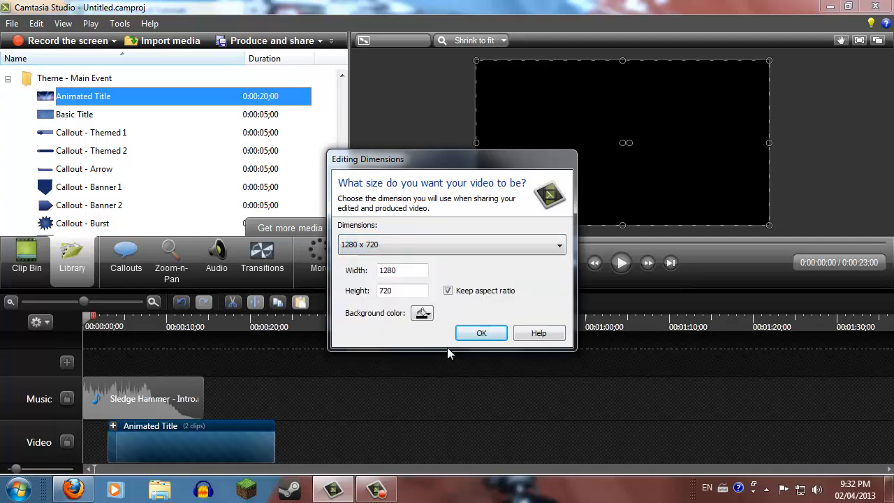
left_click(481, 332)
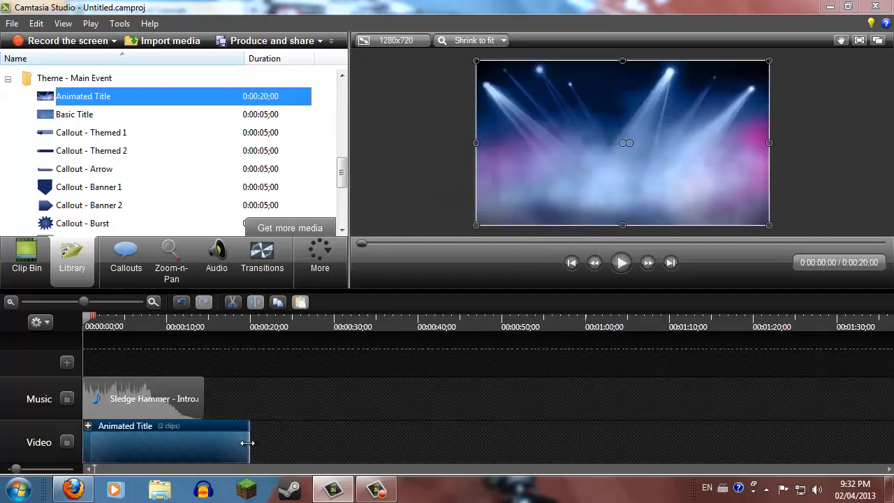
Trim the Animated Title group to the 14-second music, open the group, and select its callout
left_click_drag(248, 442, 202, 443)
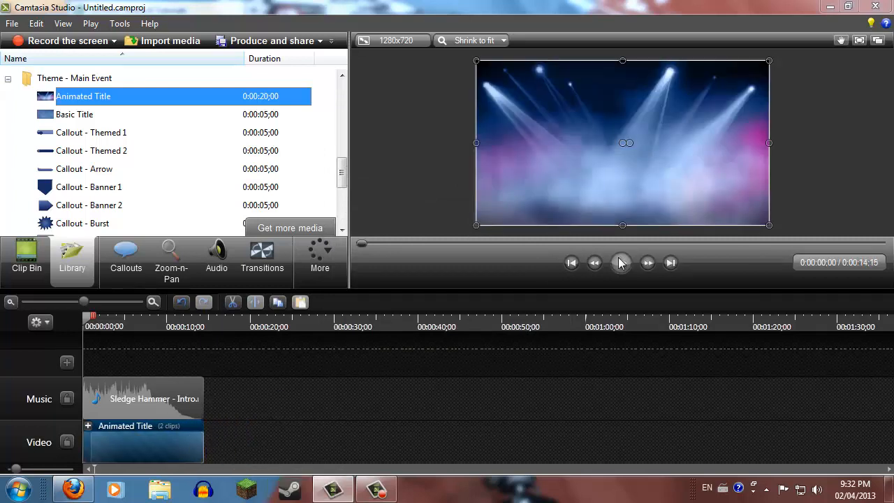
right_click(143, 425)
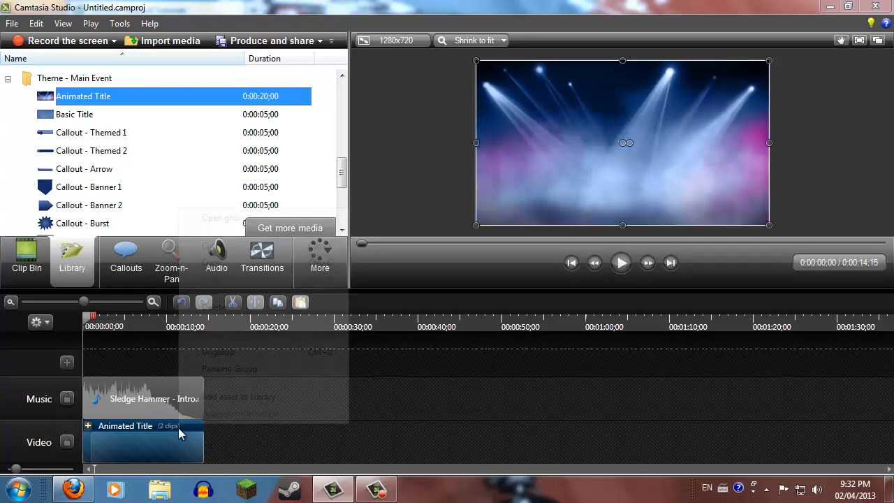
right_click(143, 426)
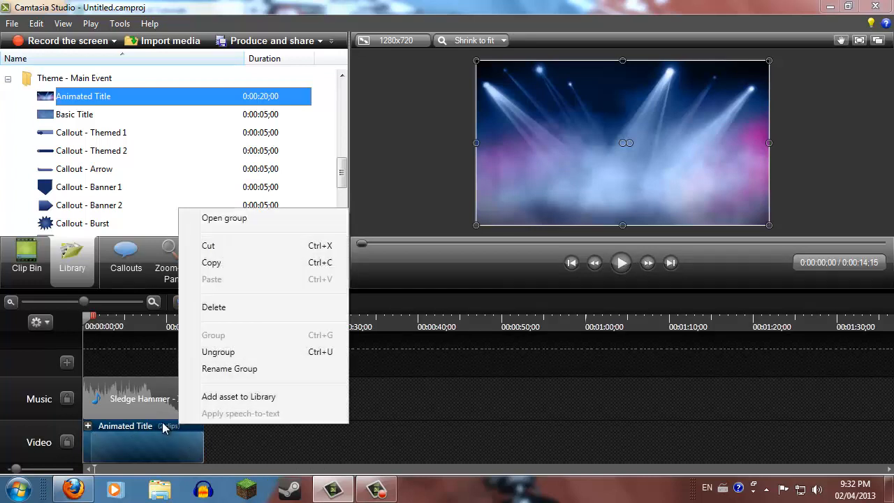
mouse_move(245, 218)
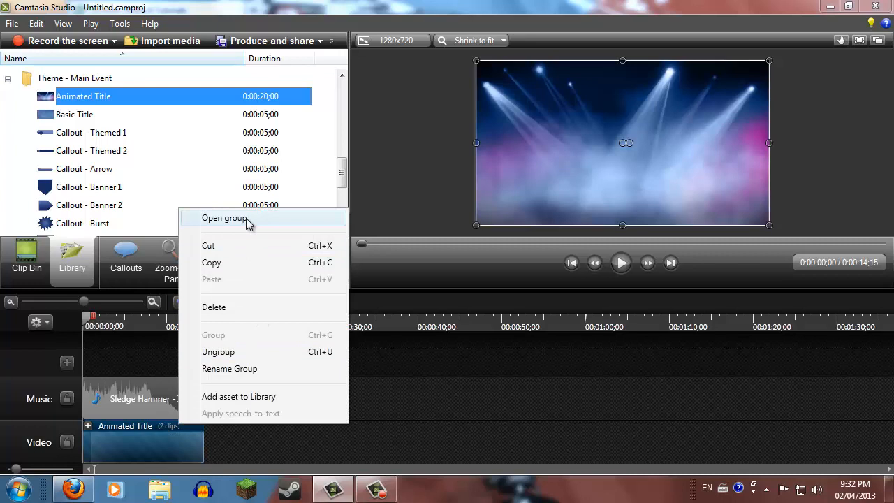
left_click(224, 217)
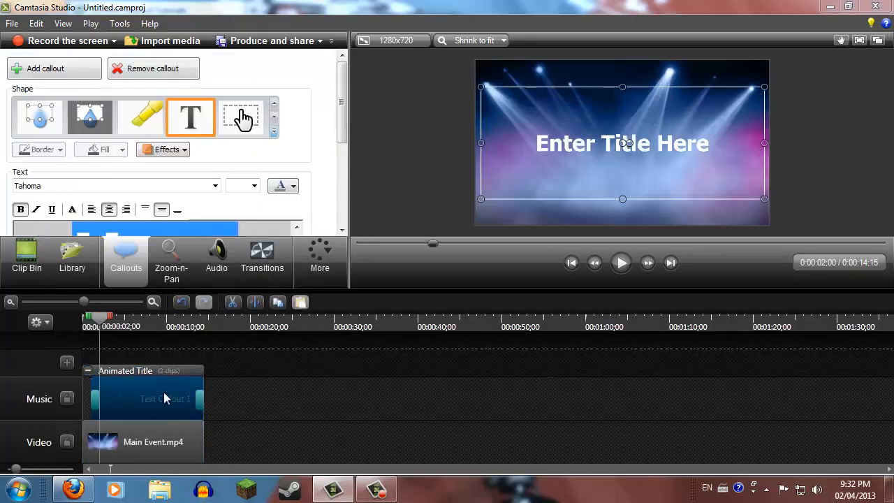
left_click(147, 398)
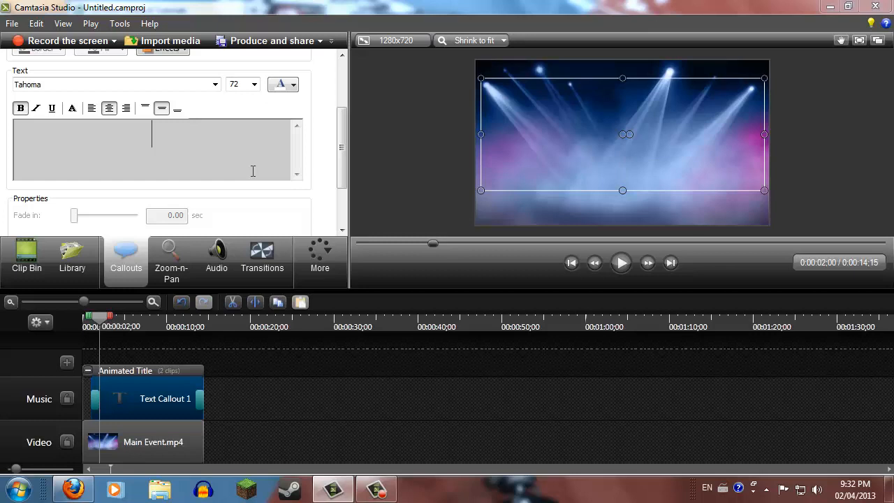
Enter 'Test For Youtube' as the title callout text
type("Test For Youtube")
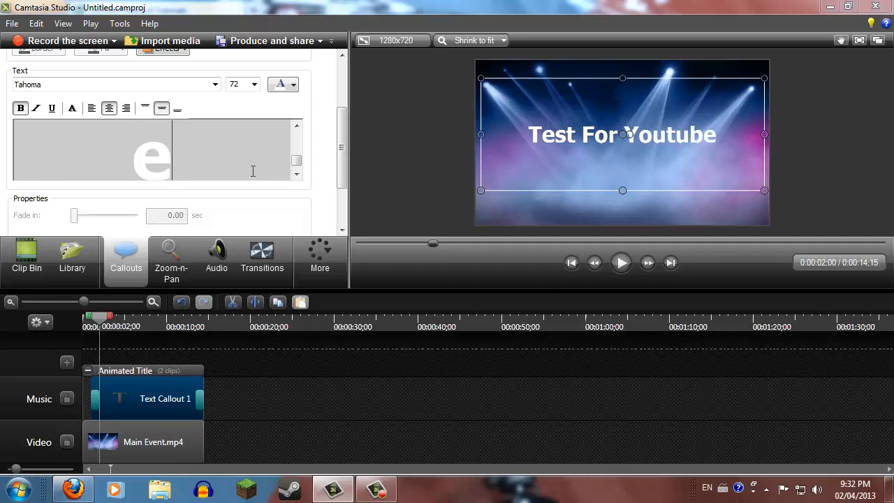
mouse_move(218, 227)
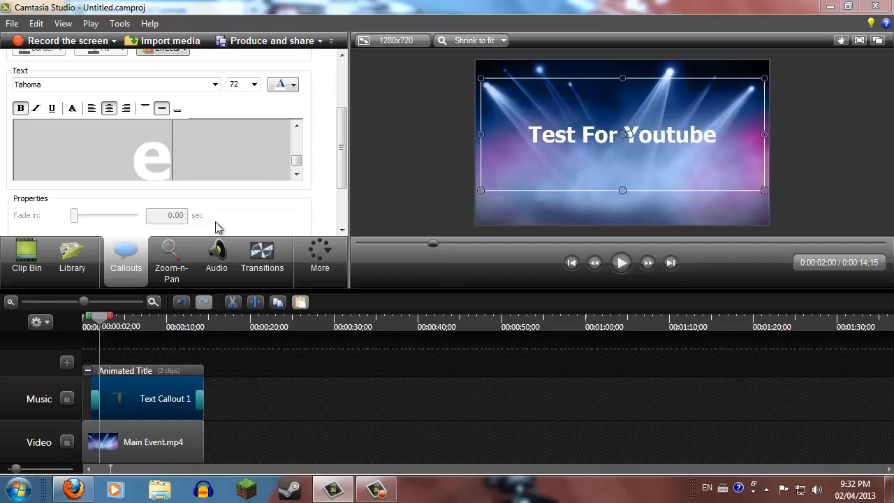
left_click(165, 398)
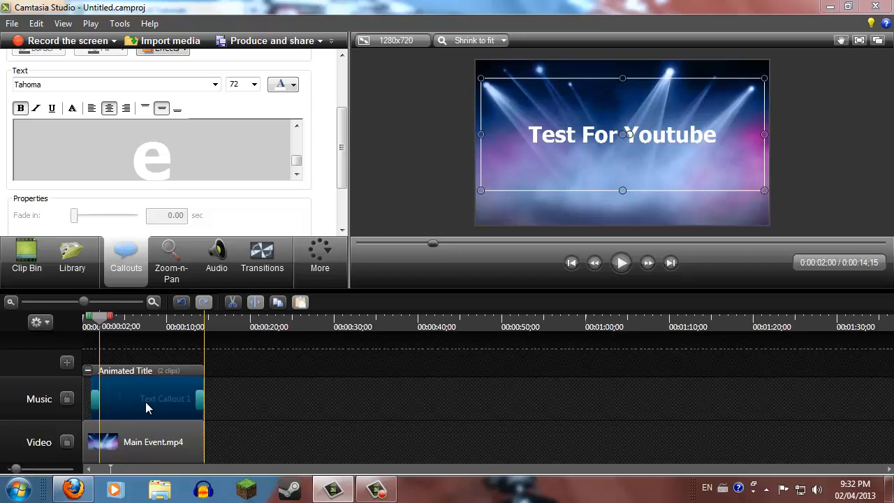
left_click(144, 399)
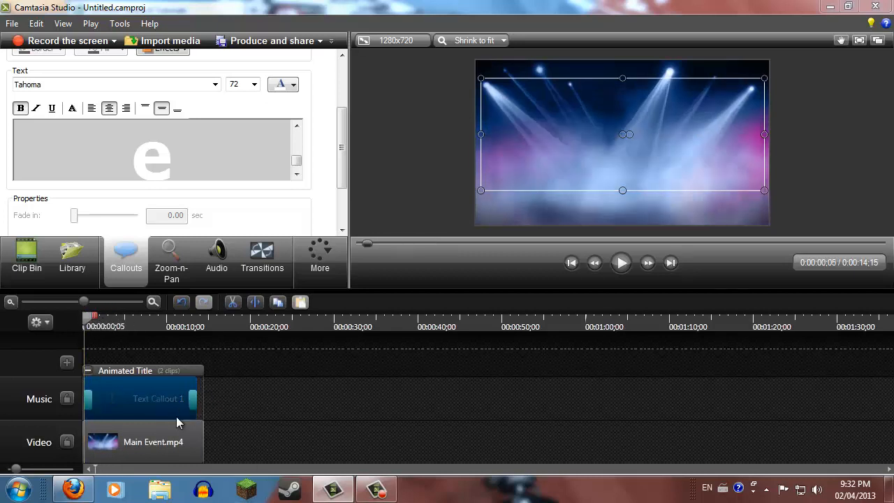
left_click(157, 398)
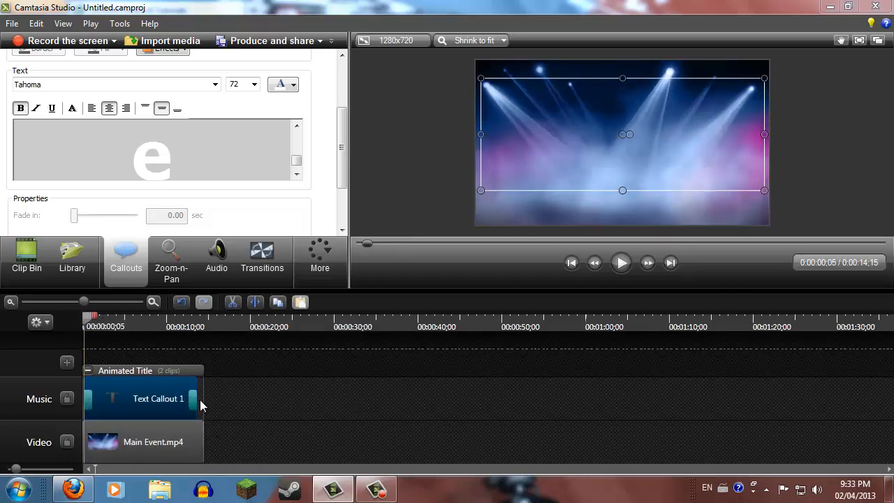
mouse_move(126, 429)
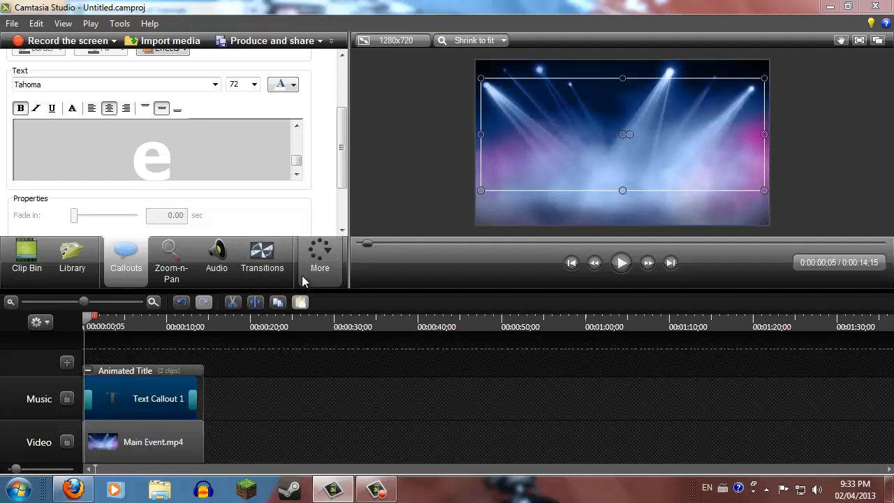
mouse_move(625, 276)
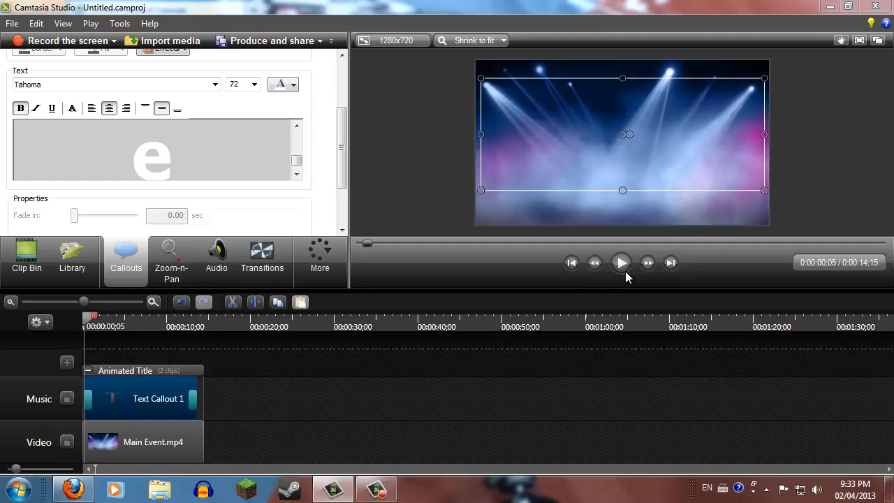
Play the intro, restart it, and let it run to its 14-second end
left_click(621, 262)
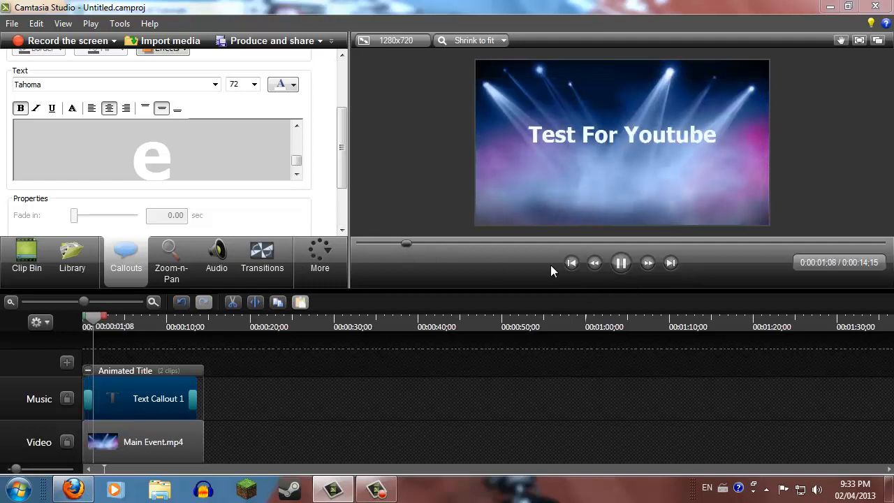
left_click(620, 262)
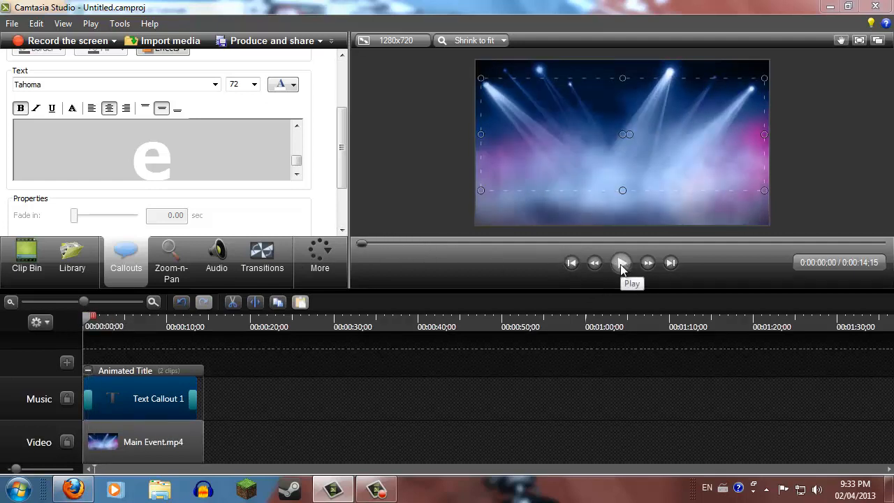
left_click(621, 262)
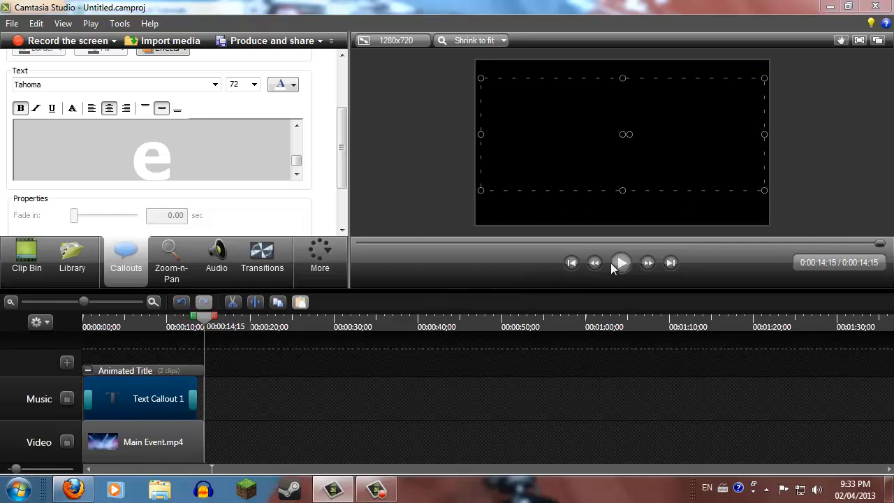
mouse_move(188, 457)
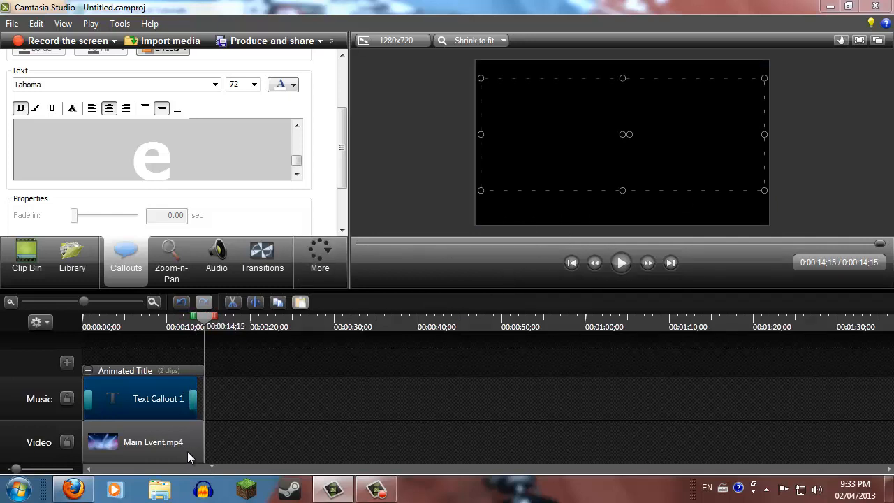
mouse_move(459, 360)
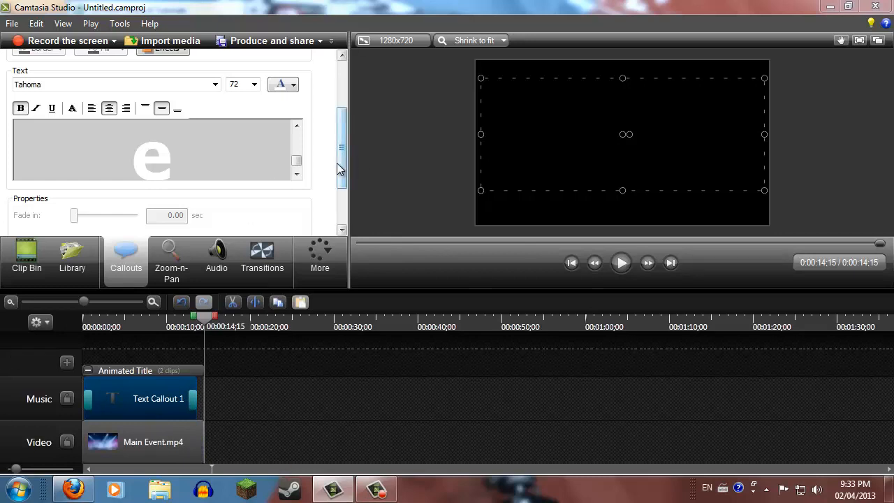
scroll("down", 3)
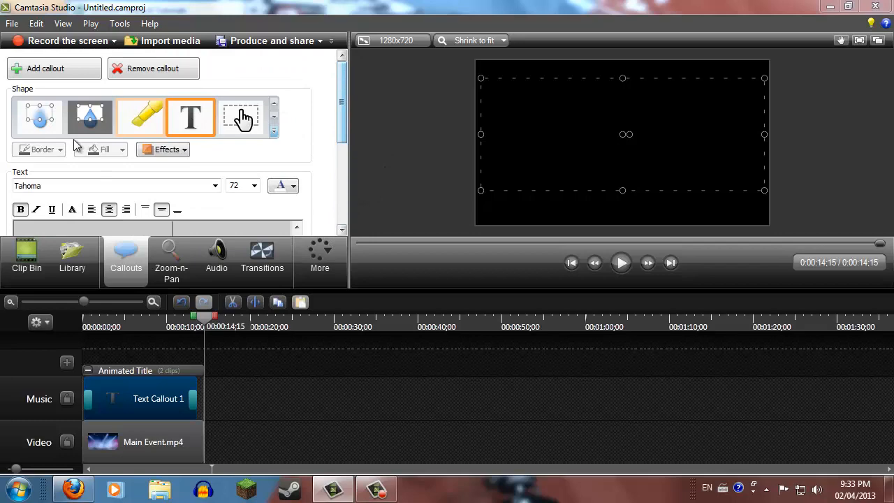
left_click(274, 117)
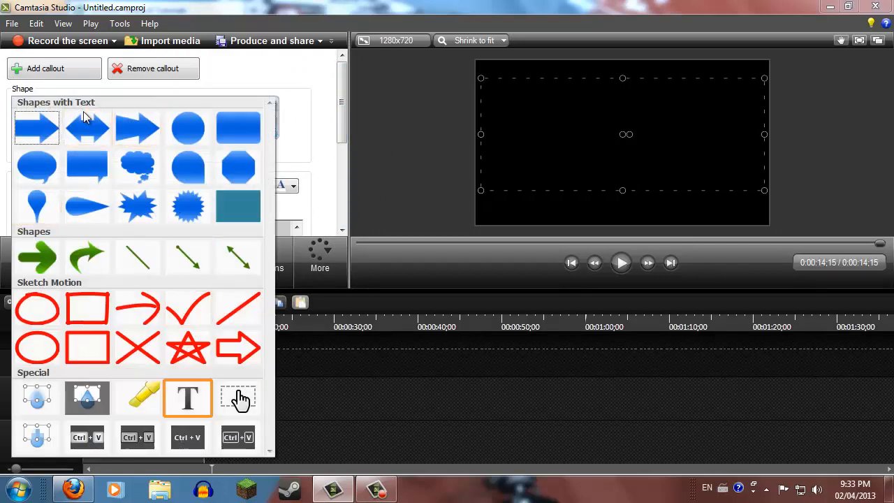
mouse_move(188, 206)
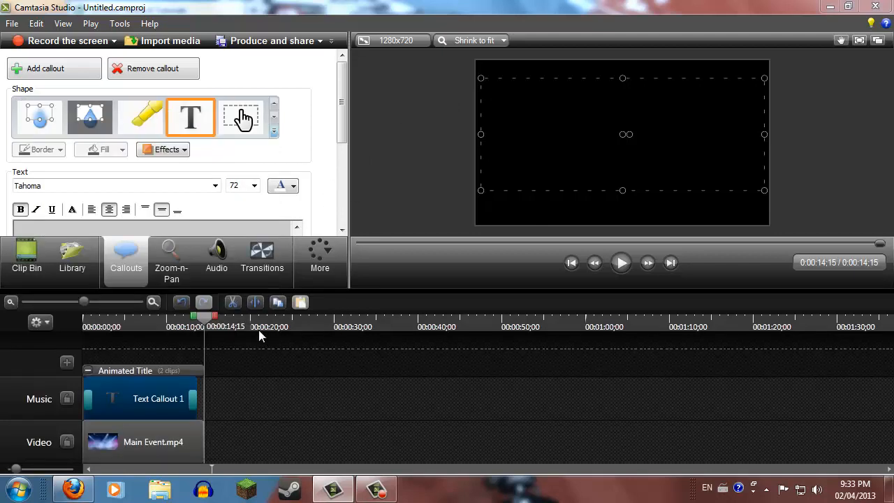
mouse_move(211, 435)
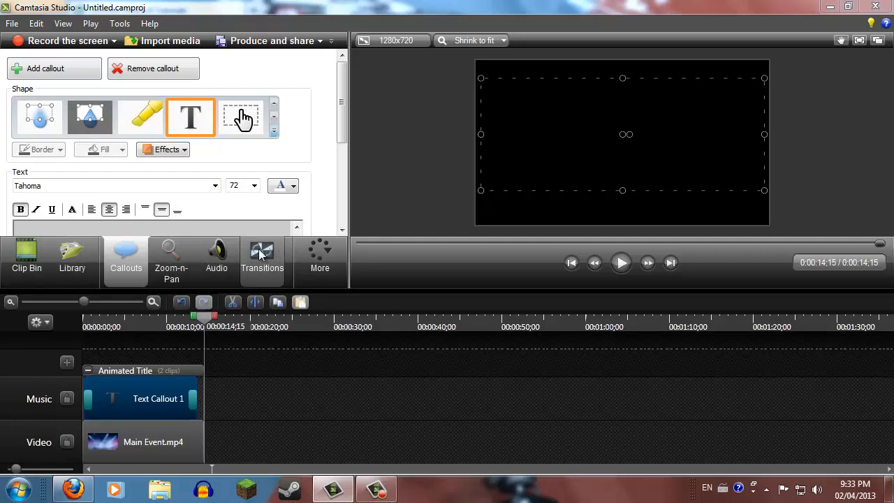
Add a Cube rotate transition to the end of Main Event.mp4, then return to Callouts
left_click(262, 258)
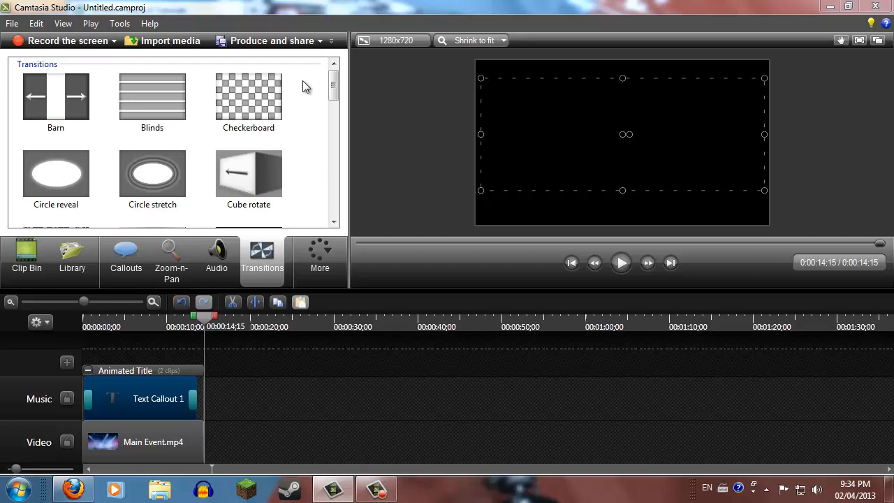
mouse_move(318, 137)
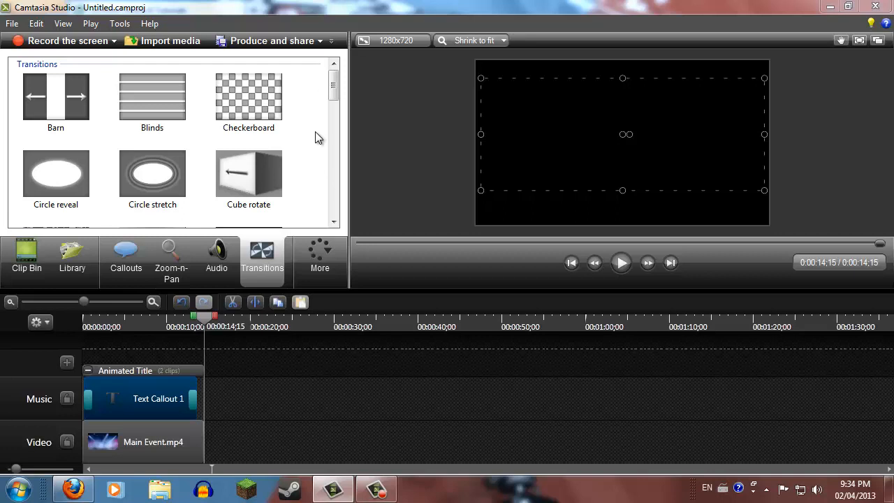
mouse_move(278, 194)
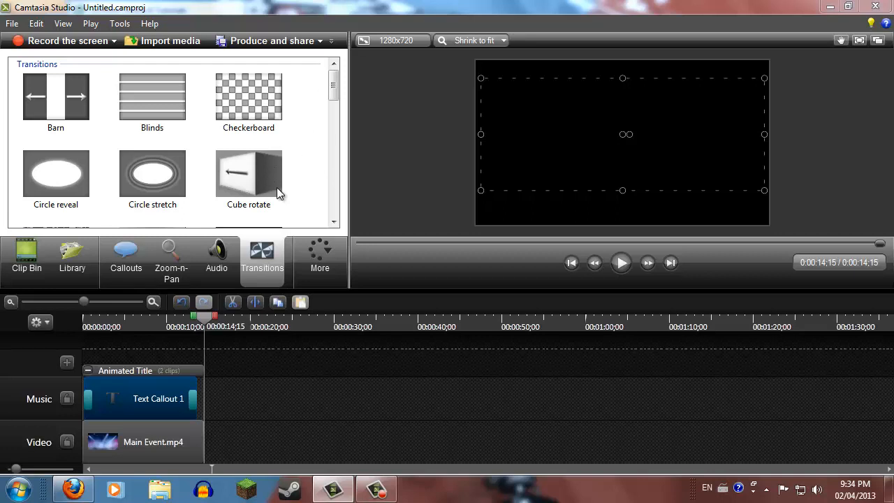
mouse_move(248, 203)
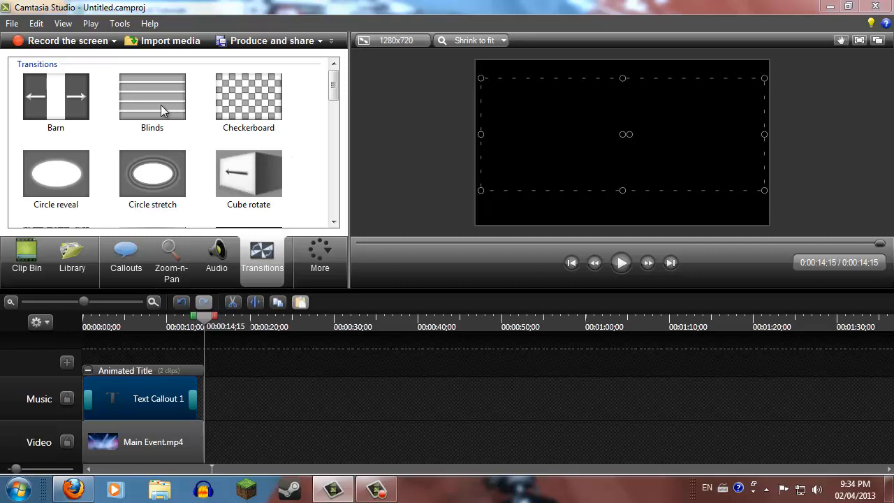
scroll("down", 3)
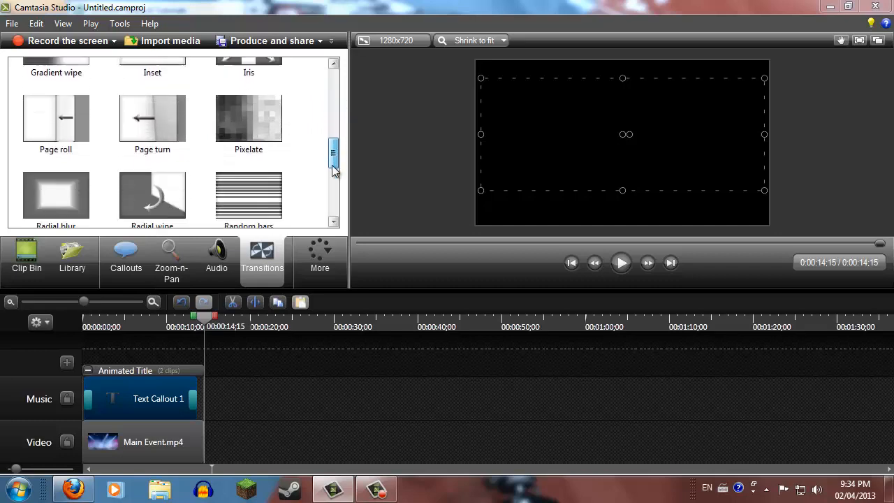
scroll("down", 3)
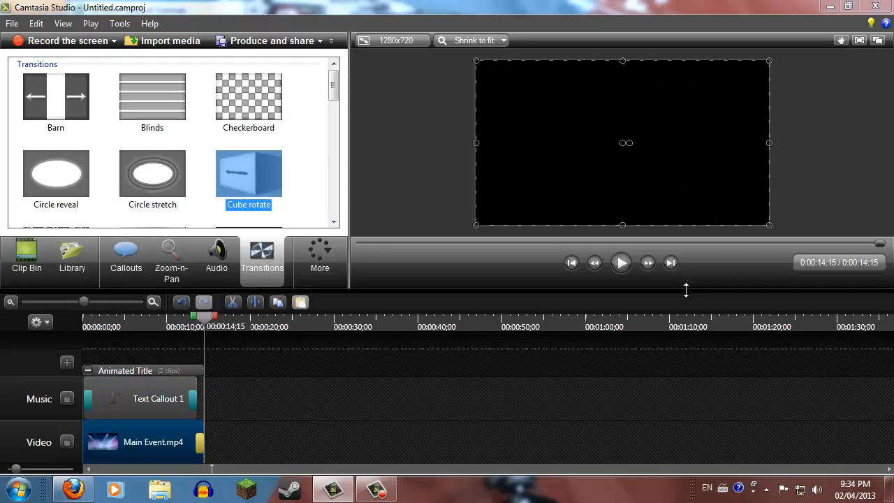
mouse_move(126, 258)
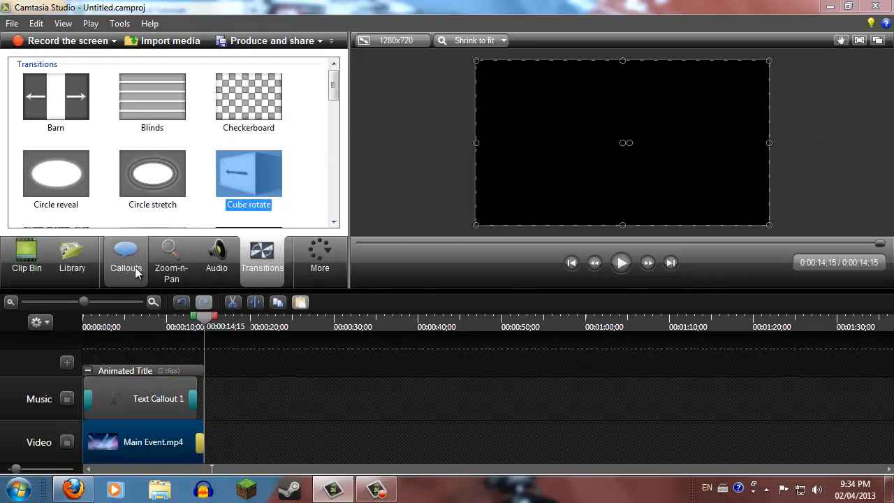
left_click(126, 258)
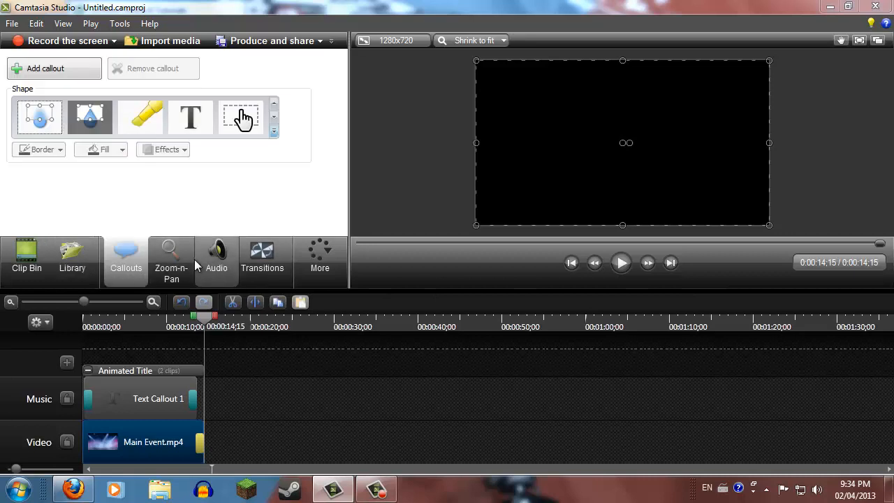
Add the Exposed Features Animated Title after the first title and play the 24-second intro
left_click(72, 258)
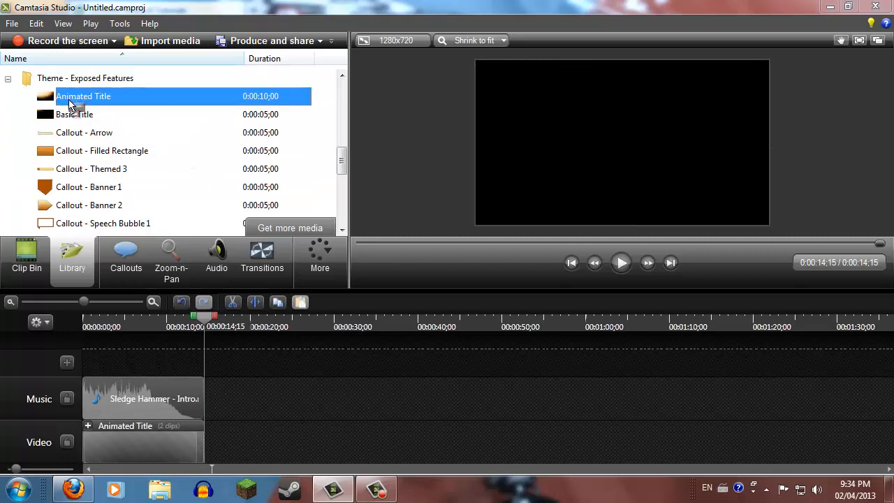
mouse_move(38, 459)
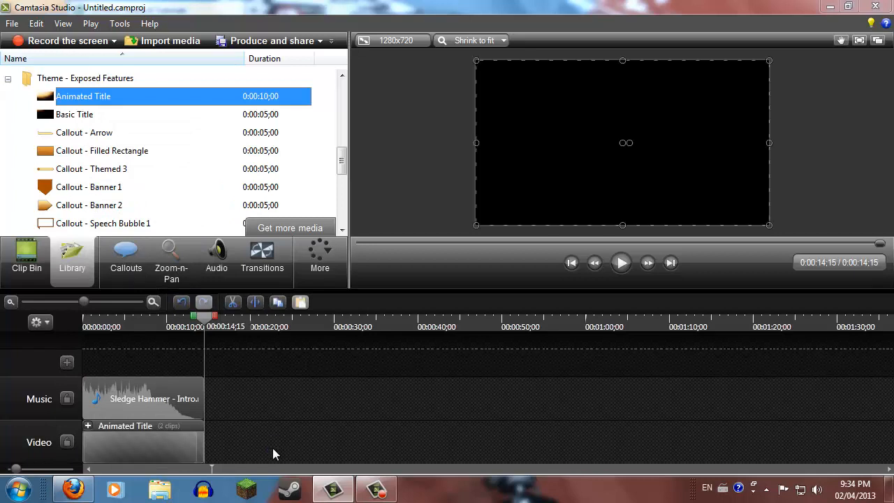
left_click(244, 447)
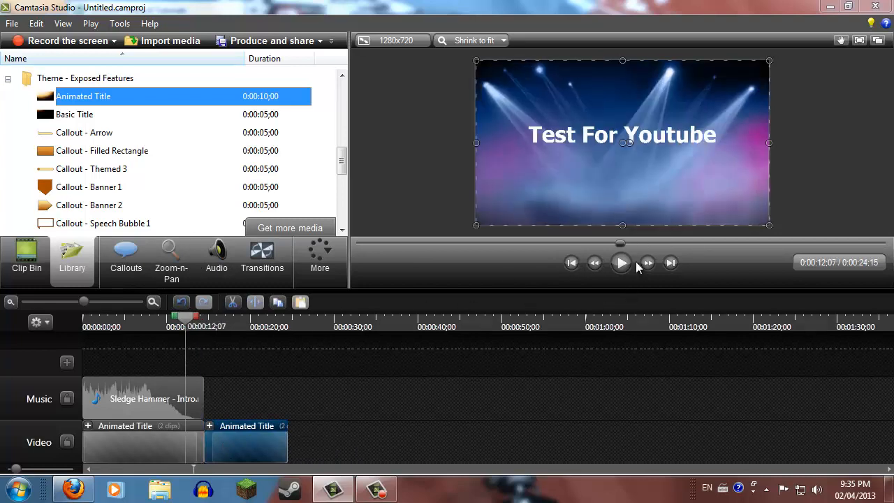
left_click(621, 263)
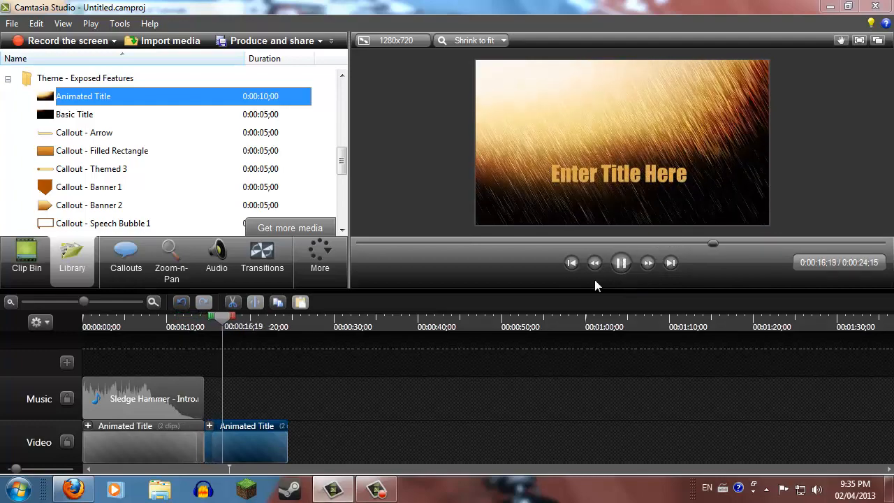
left_click(571, 262)
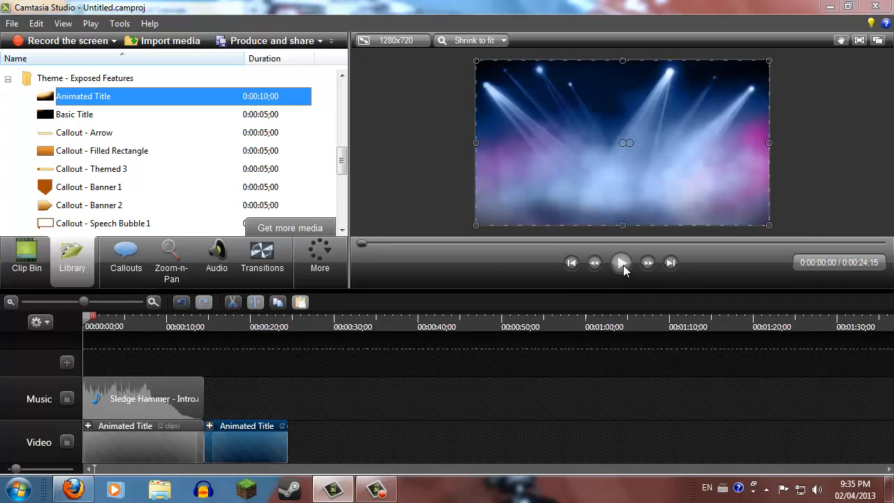
left_click(621, 262)
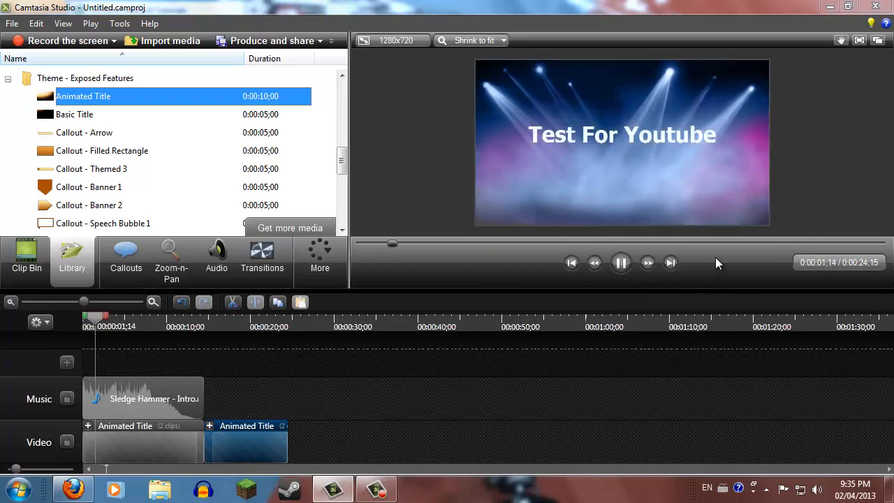